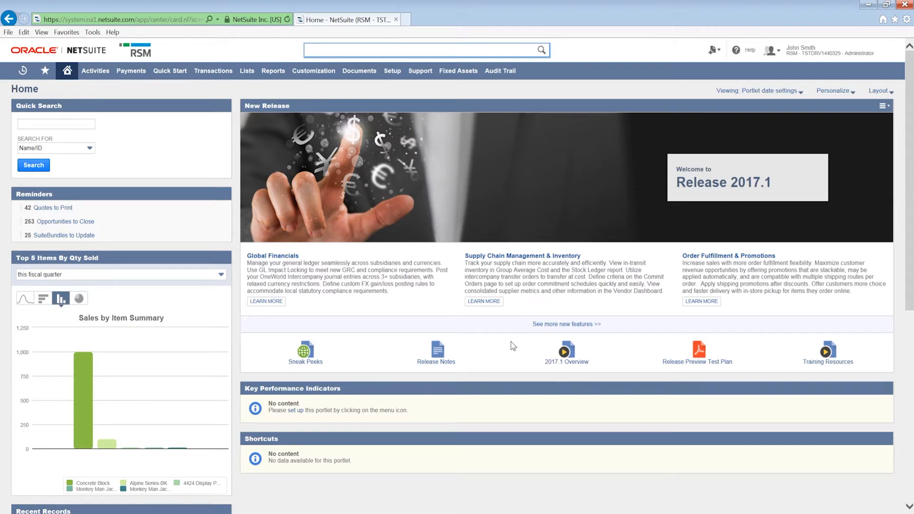
Step: Try 'tech' in quick search, then bring up the Home menu with Dashboard and Set Preferences
{"action": "left_click", "coordinate": [427, 51]}
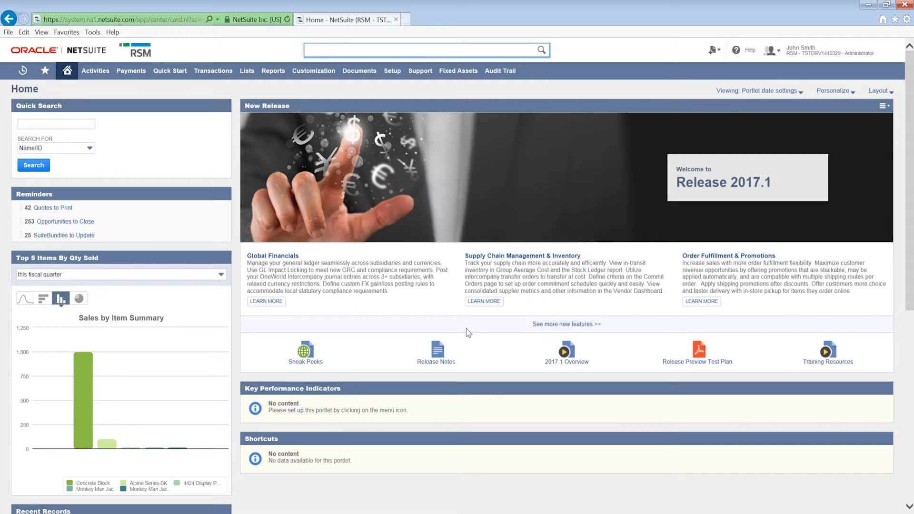
{"action": "left_click", "coordinate": [426, 50]}
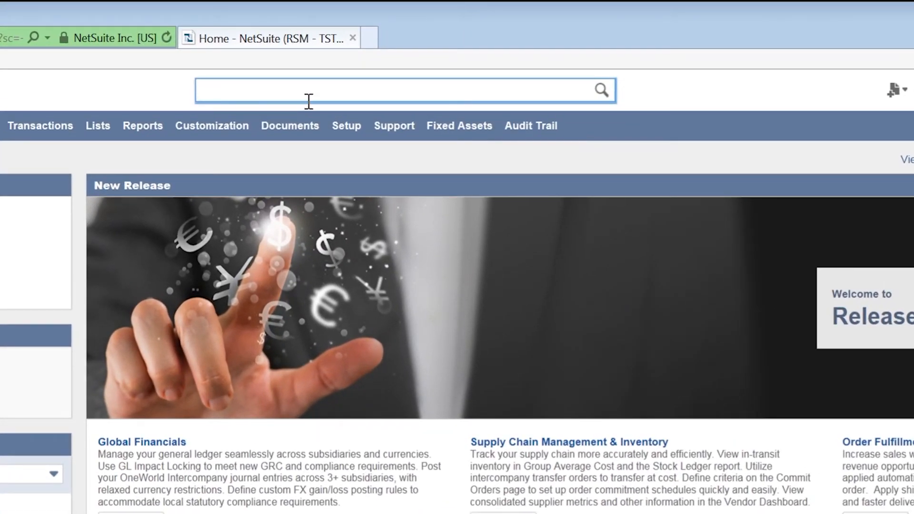
{"action": "type", "text": "tech"}
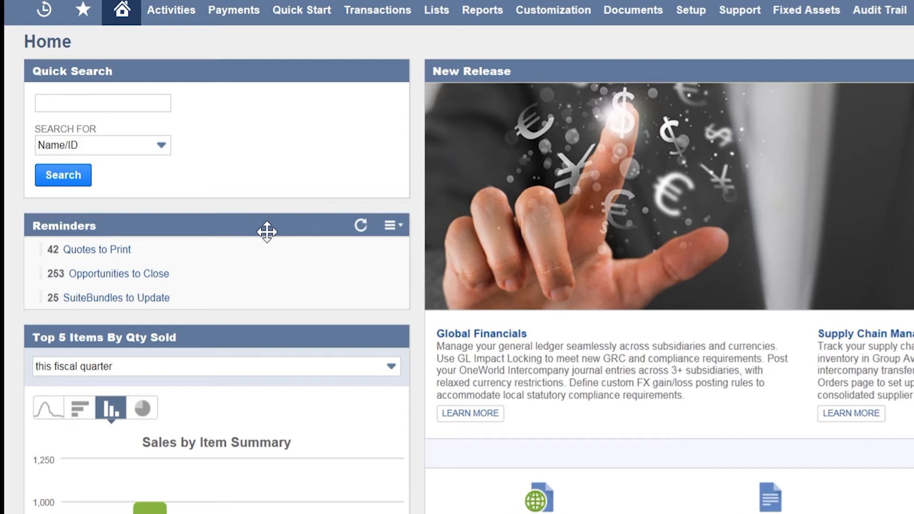
{"action": "mouse_move", "coordinate": [270, 230]}
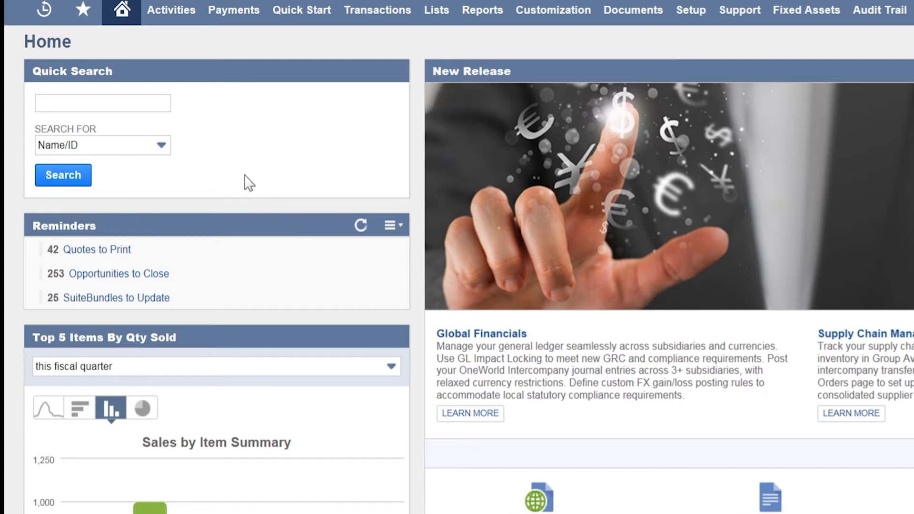
{"action": "left_click", "coordinate": [120, 11]}
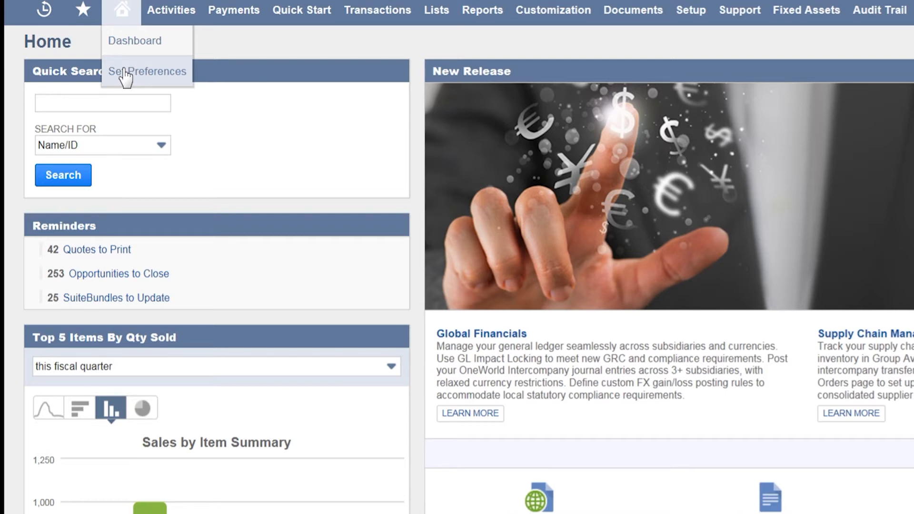
Step: In Set Preferences > Analytics, uncheck Quick Search Uses Keywords and save
{"action": "left_click", "coordinate": [146, 72]}
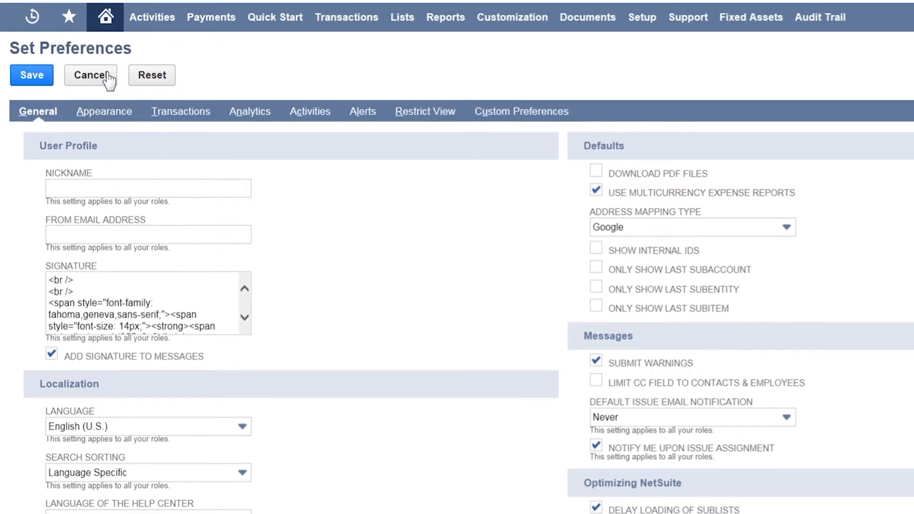
{"action": "mouse_move", "coordinate": [258, 116]}
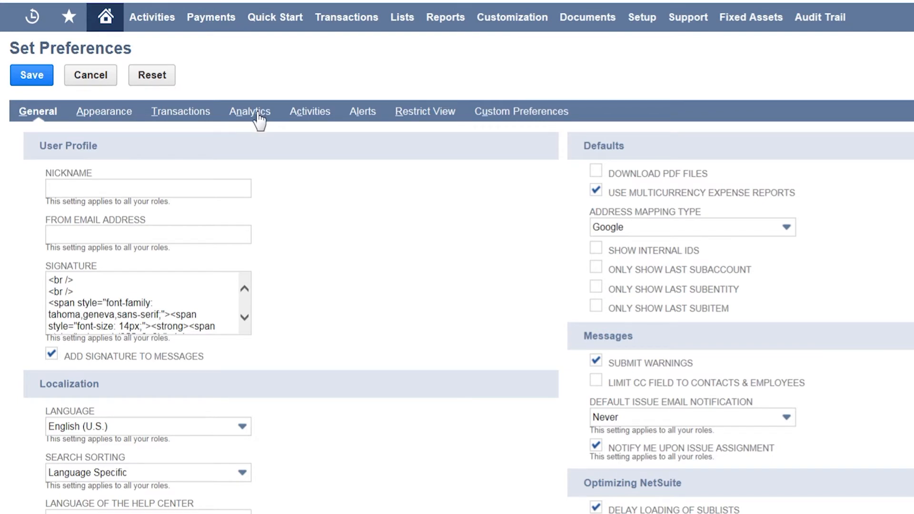
{"action": "left_click", "coordinate": [249, 111]}
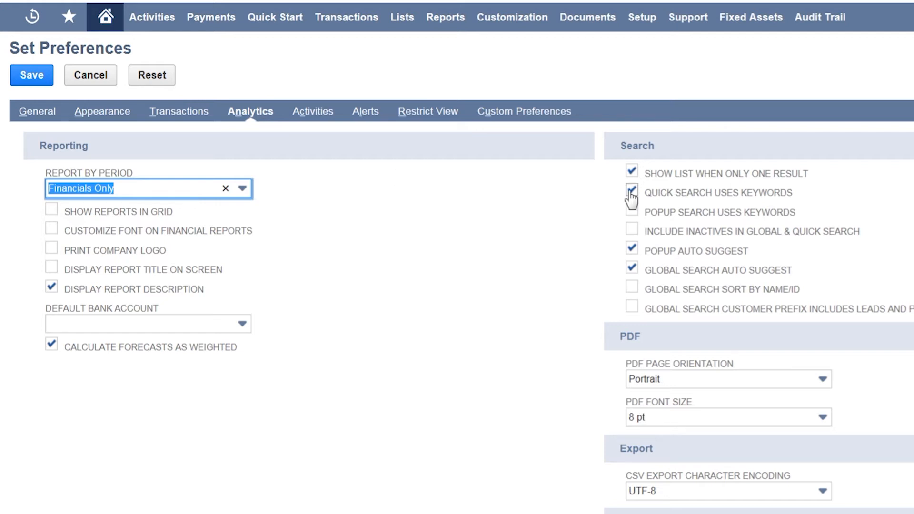
{"action": "left_click", "coordinate": [632, 192]}
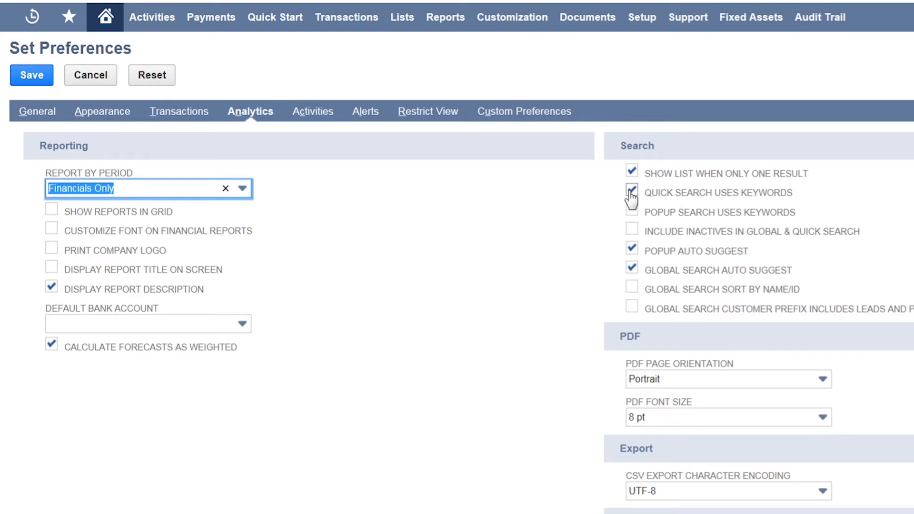
{"action": "left_click", "coordinate": [632, 193]}
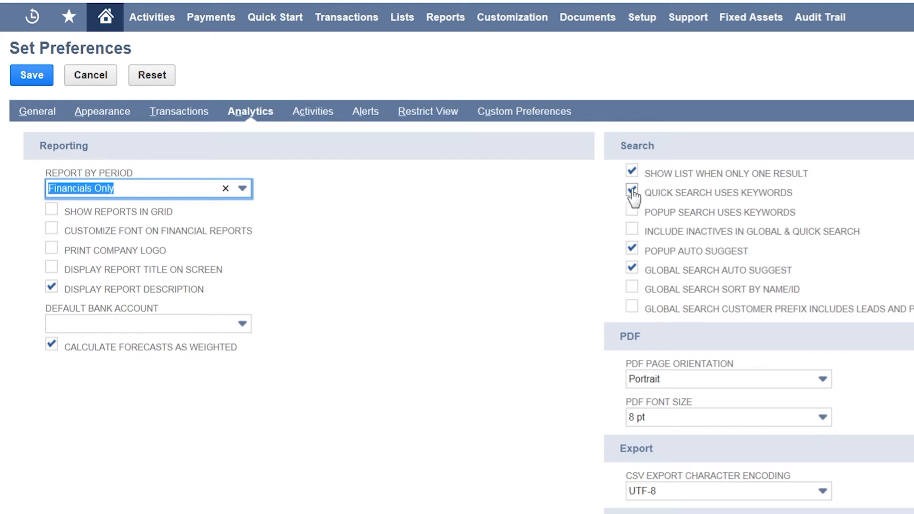
{"action": "left_click", "coordinate": [632, 193]}
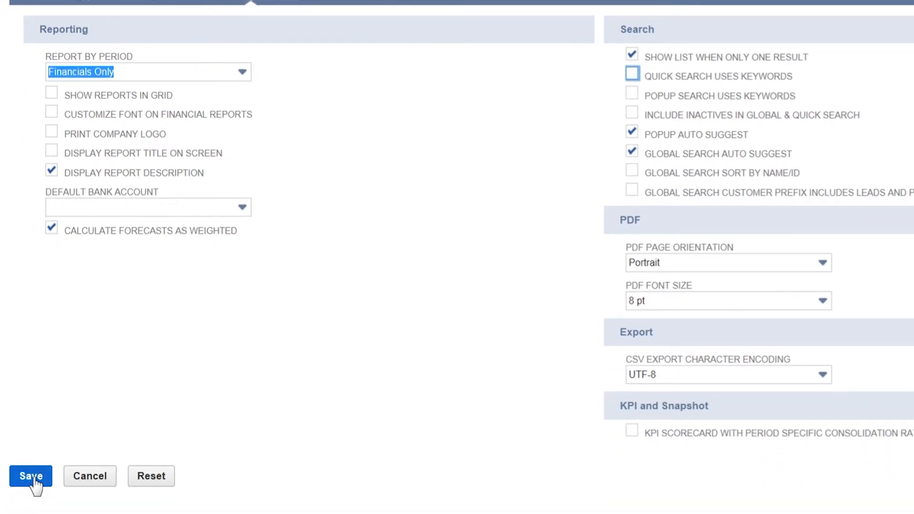
{"action": "left_click", "coordinate": [31, 476]}
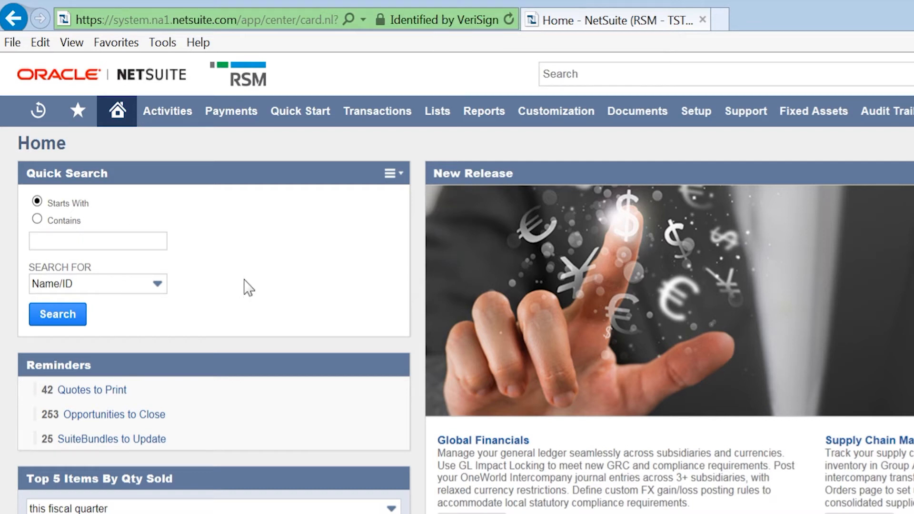
{"action": "mouse_move", "coordinate": [244, 270]}
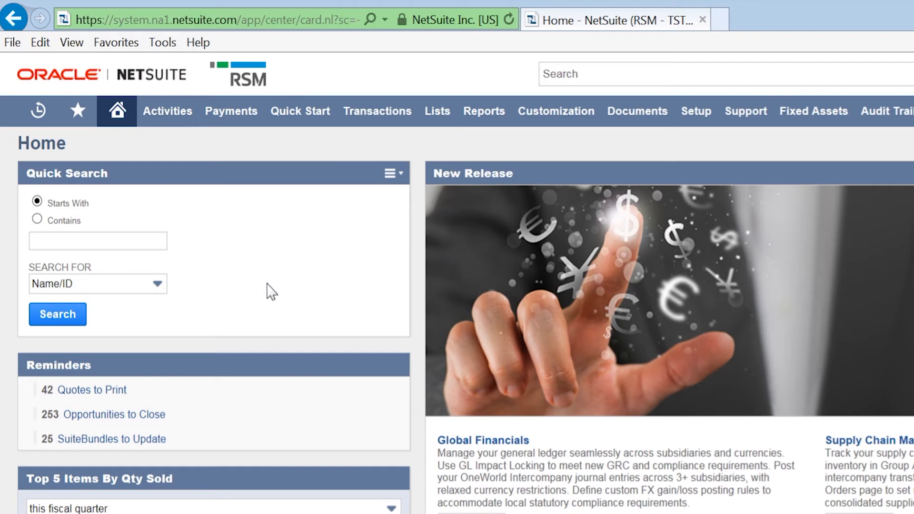
Step: Run a Starts With quick search for 'tech', returning Tech Industries, Tech Parts Ltd and Technip
{"action": "left_click", "coordinate": [97, 241]}
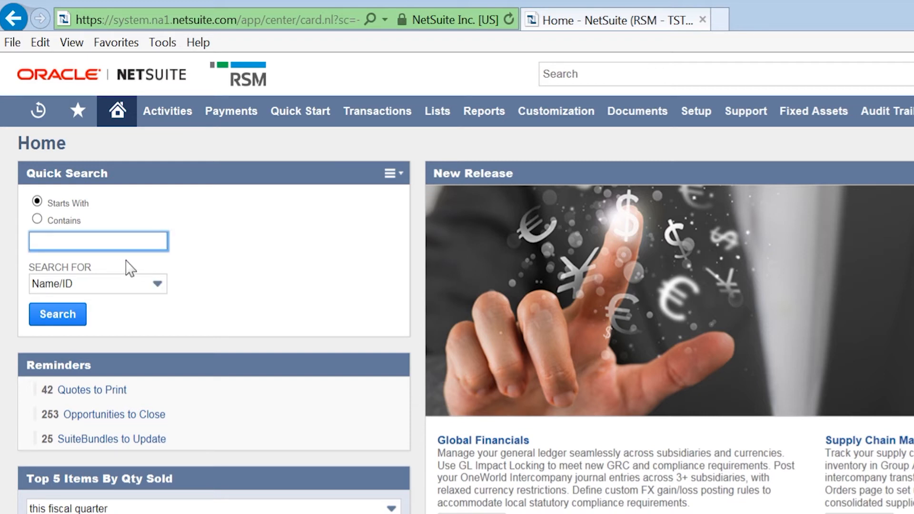
{"action": "type", "text": "tech"}
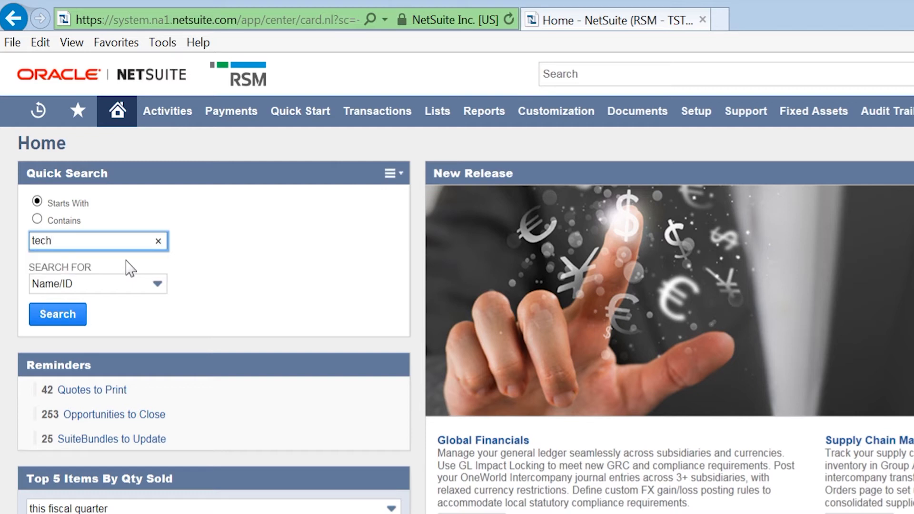
{"action": "left_click", "coordinate": [57, 315]}
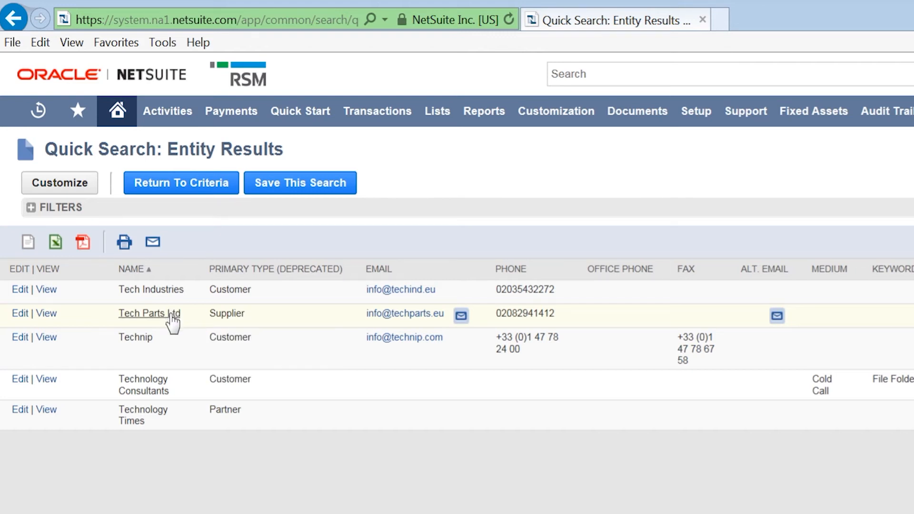
{"action": "mouse_move", "coordinate": [151, 289]}
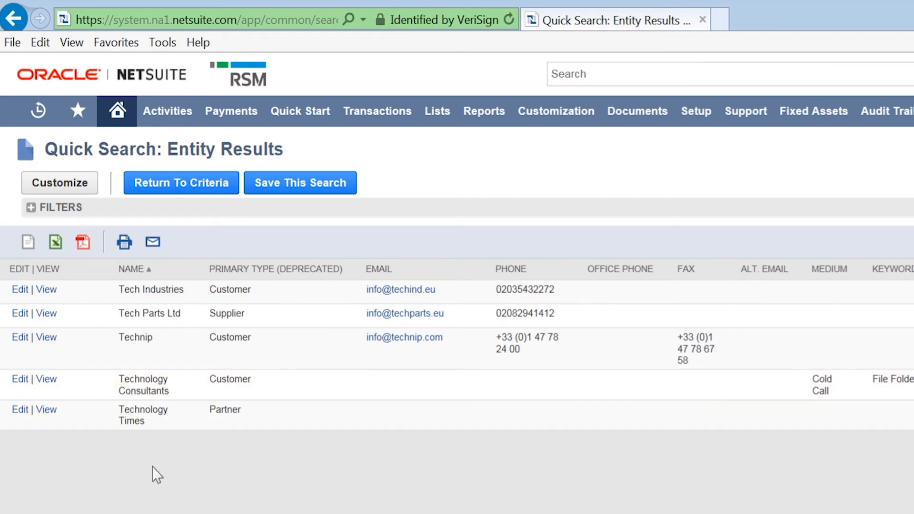
{"action": "mouse_move", "coordinate": [150, 469]}
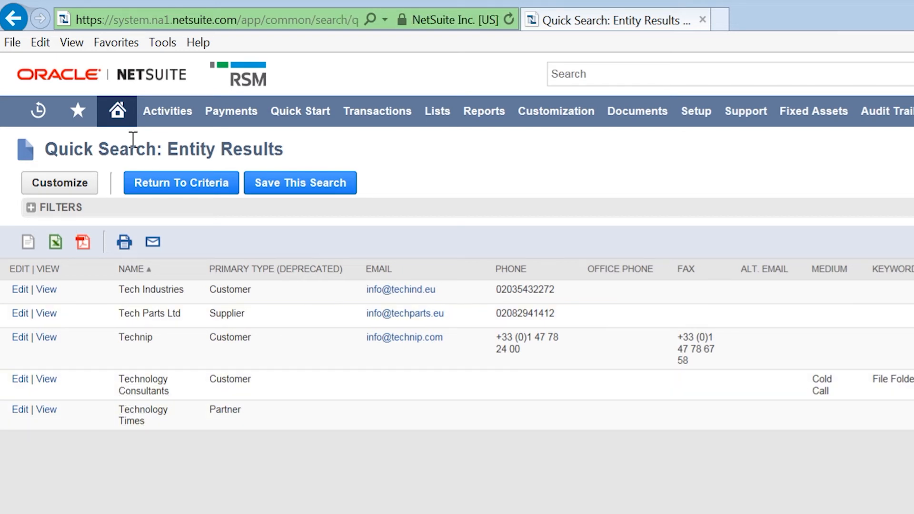
Step: Return to the home dashboard and limit quick search to Customer records
{"action": "left_click", "coordinate": [117, 111]}
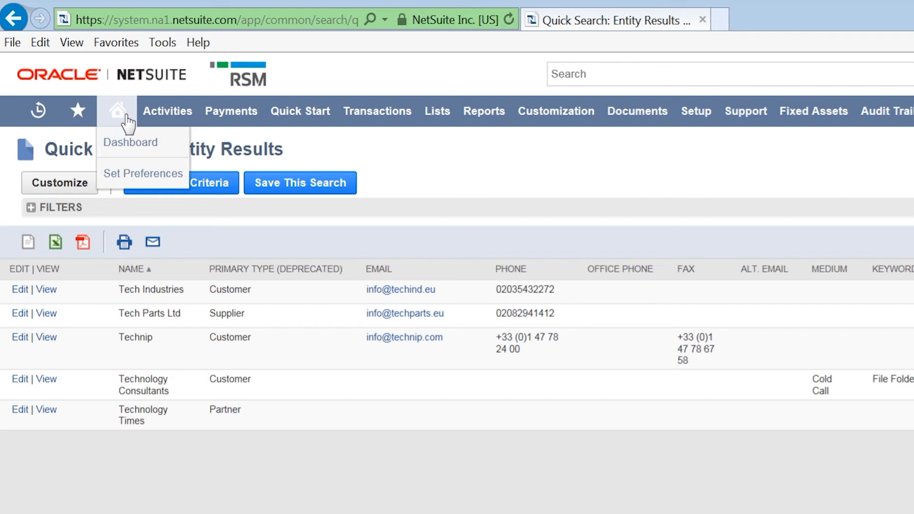
{"action": "left_click", "coordinate": [130, 141]}
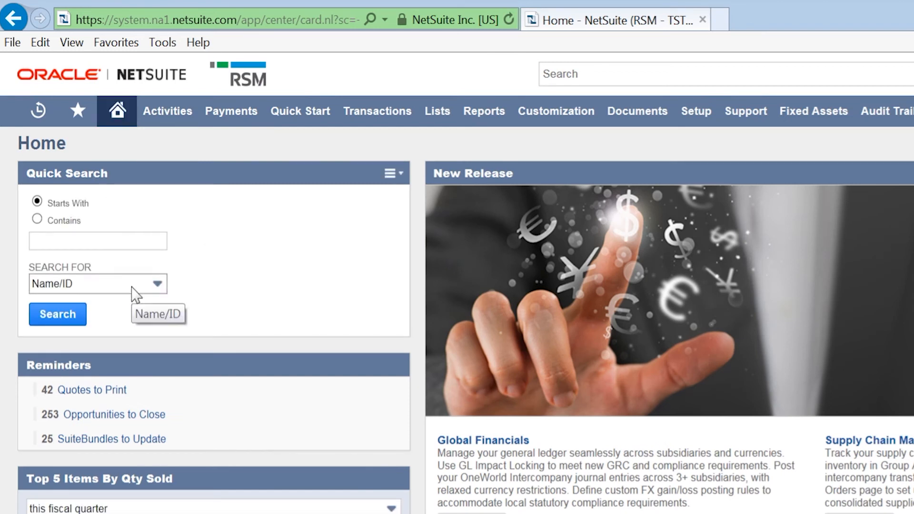
{"action": "left_click", "coordinate": [156, 284]}
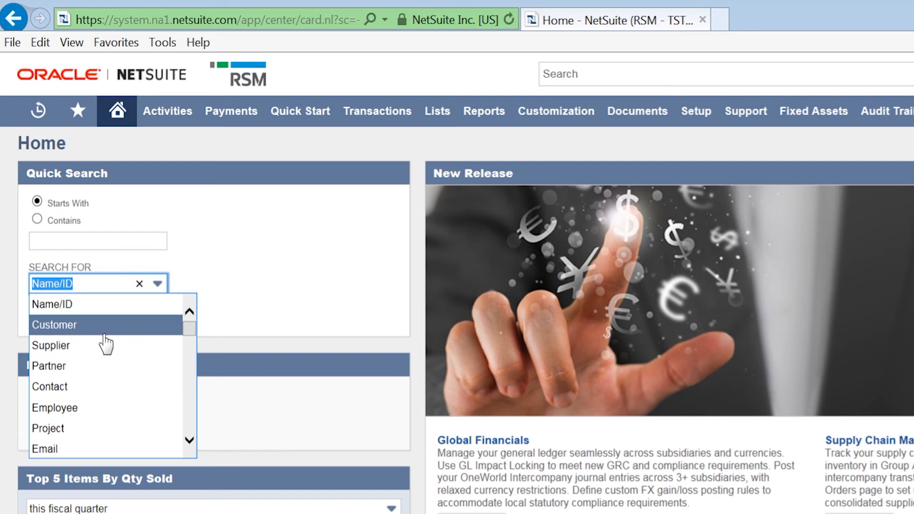
{"action": "left_click", "coordinate": [53, 325]}
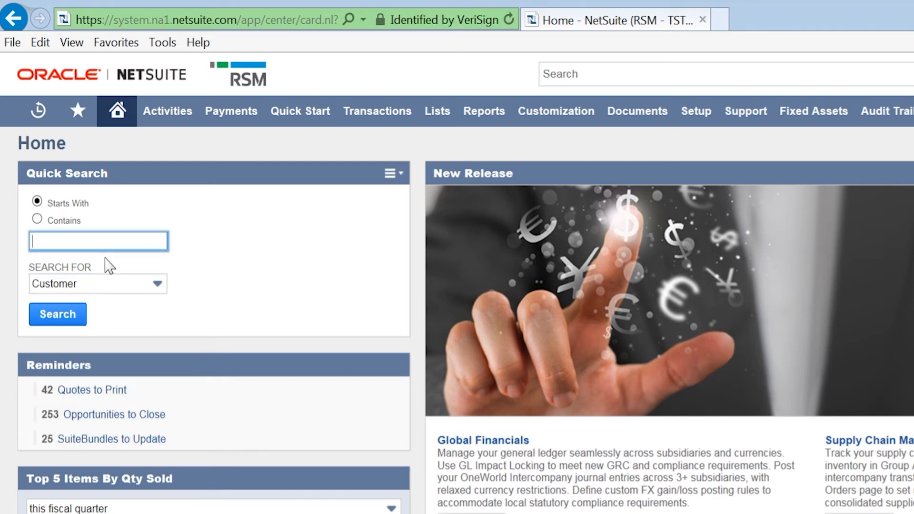
Step: Search customers starting with 'tech' (Tech Industries, Technip, Technology Consultants), then go back Home
{"action": "type", "text": "tech"}
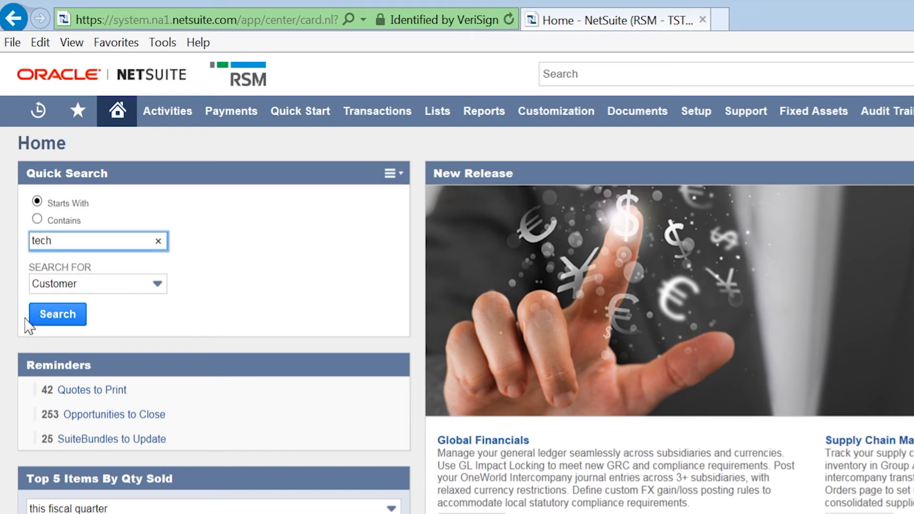
{"action": "mouse_move", "coordinate": [49, 326]}
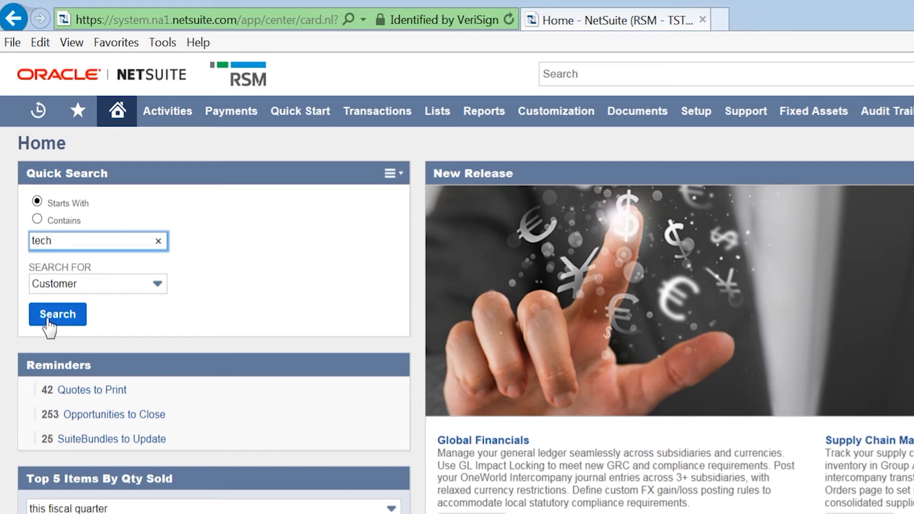
{"action": "left_click", "coordinate": [57, 314]}
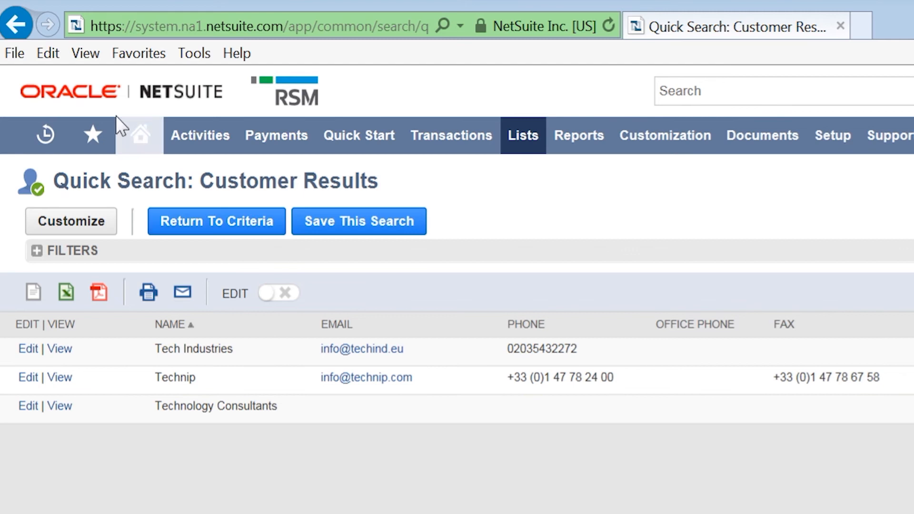
{"action": "left_click", "coordinate": [138, 135]}
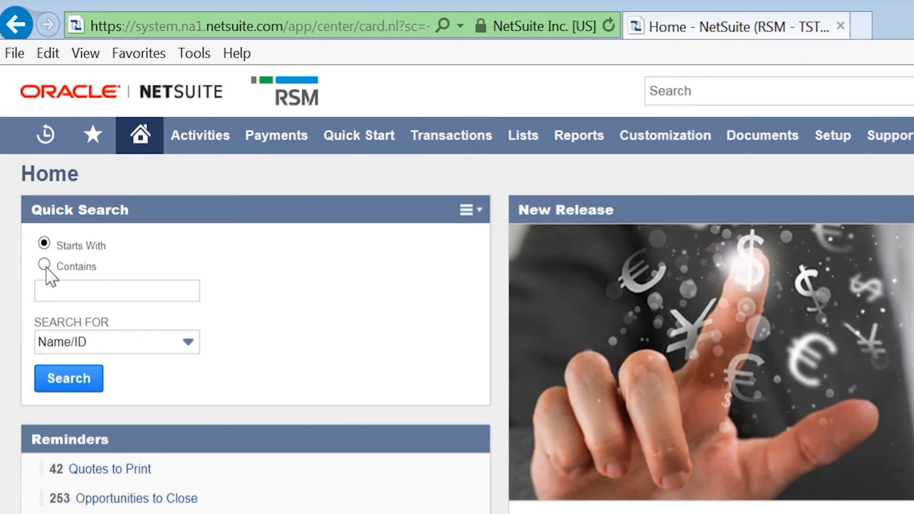
{"action": "left_click", "coordinate": [43, 266]}
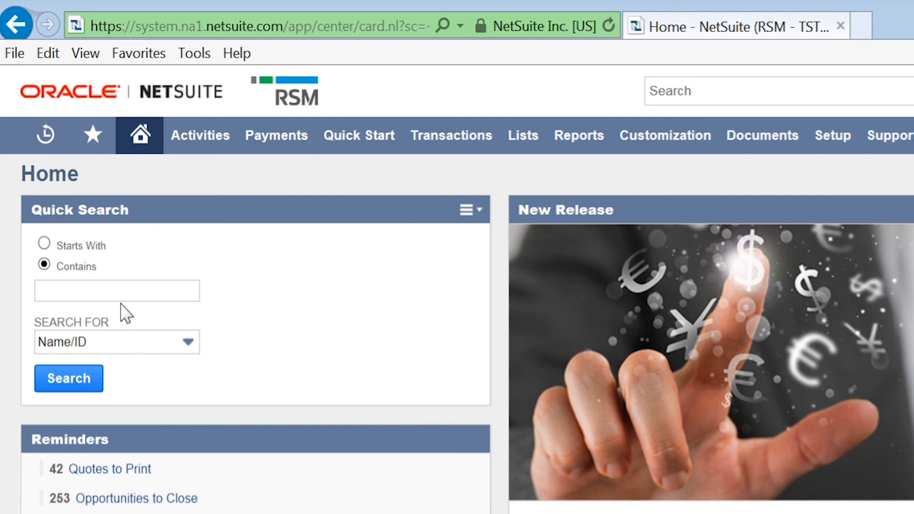
{"action": "left_click", "coordinate": [116, 291]}
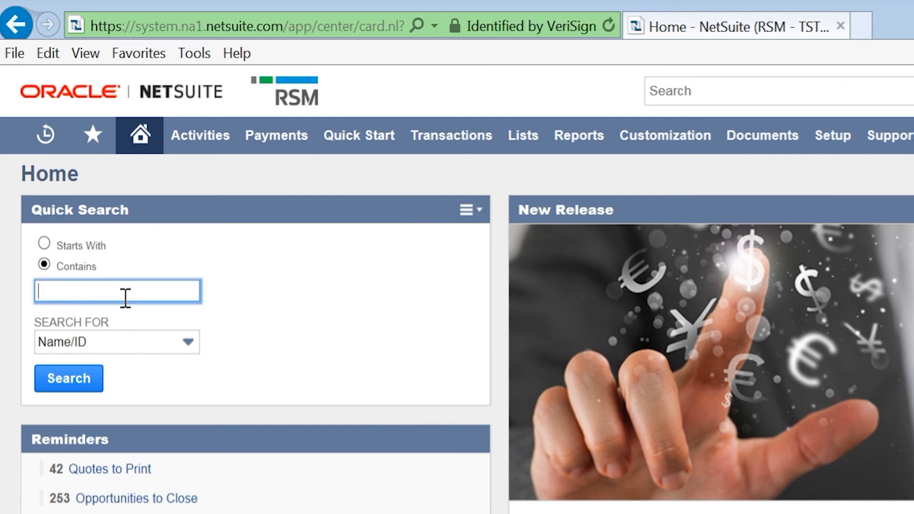
{"action": "type", "text": "N7"}
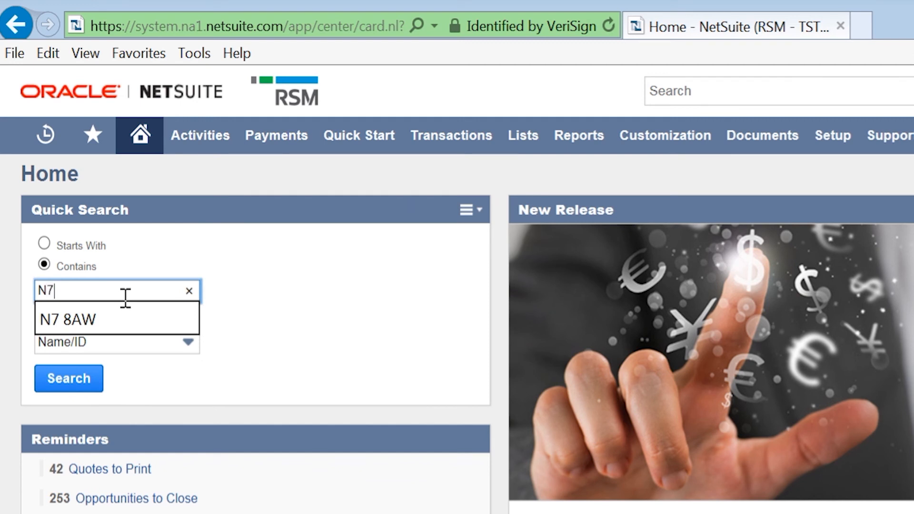
{"action": "left_click", "coordinate": [67, 319]}
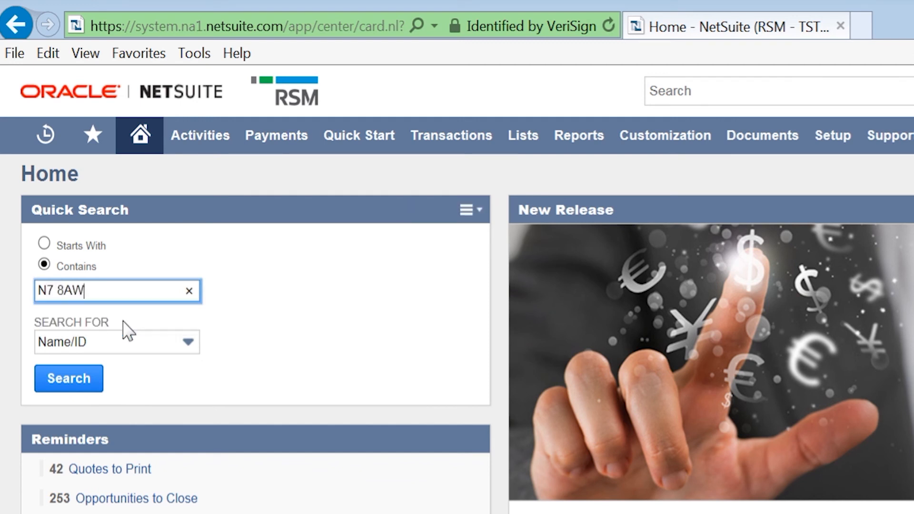
{"action": "mouse_move", "coordinate": [126, 342]}
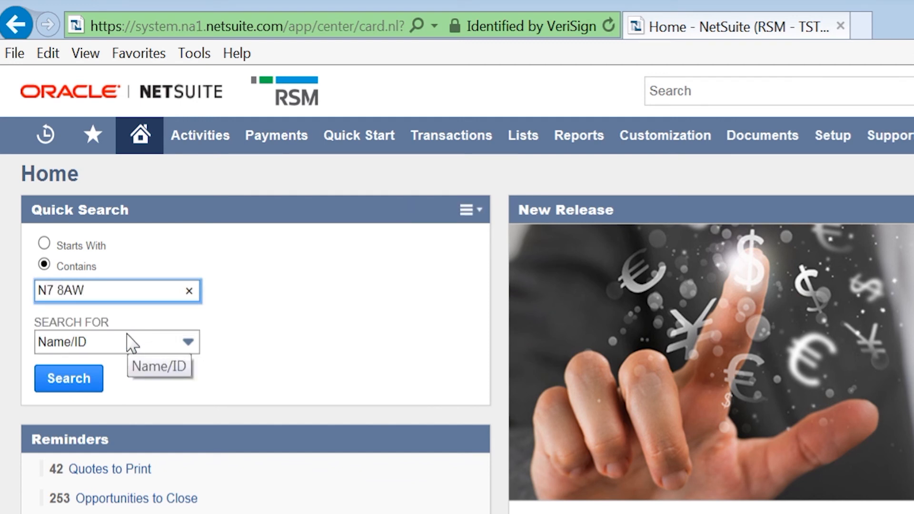
Step: Search by Zip/Postal Code and open the Tech Industries customer record from the results
{"action": "left_click", "coordinate": [116, 342]}
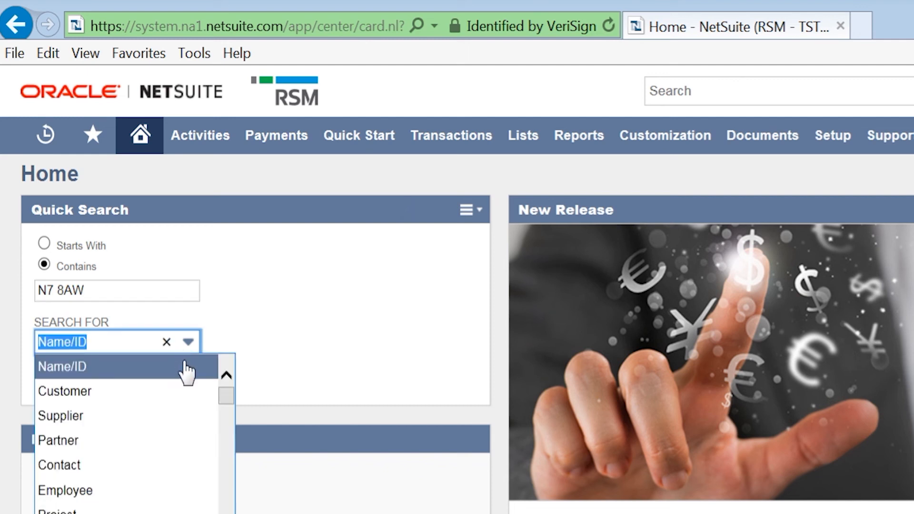
{"action": "scroll", "scroll_direction": "down", "scroll_amount": 3}
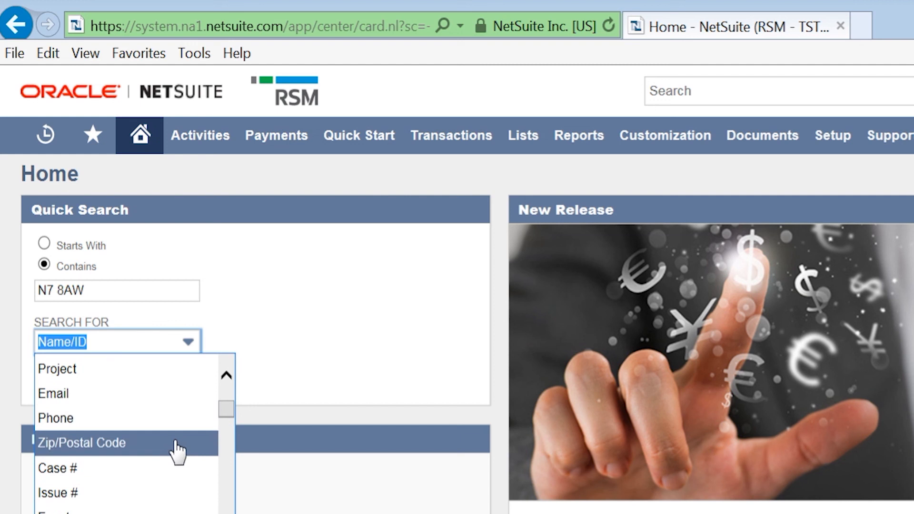
{"action": "left_click", "coordinate": [82, 442]}
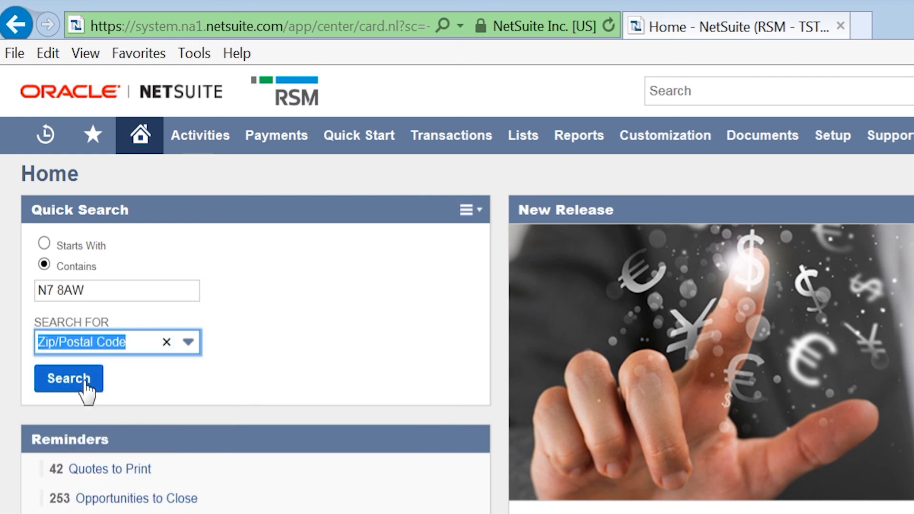
{"action": "left_click", "coordinate": [69, 379]}
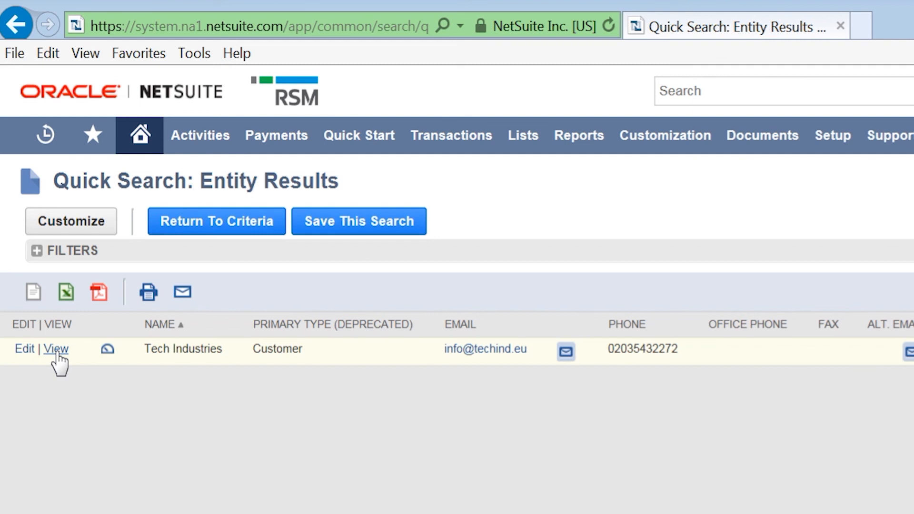
{"action": "left_click", "coordinate": [56, 348]}
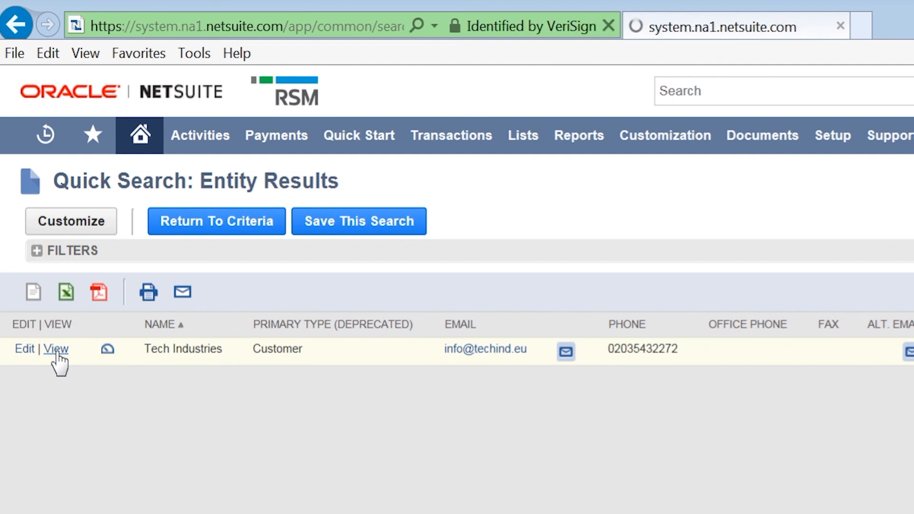
{"action": "left_click", "coordinate": [56, 348]}
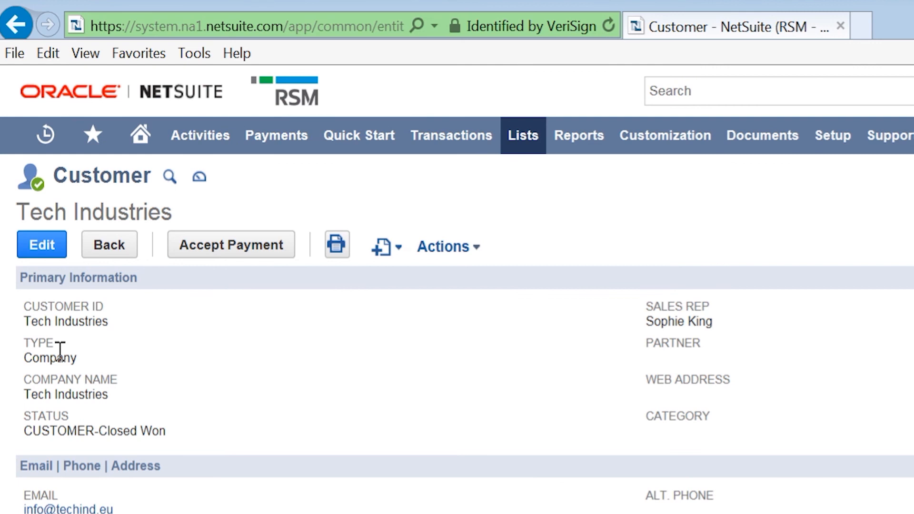